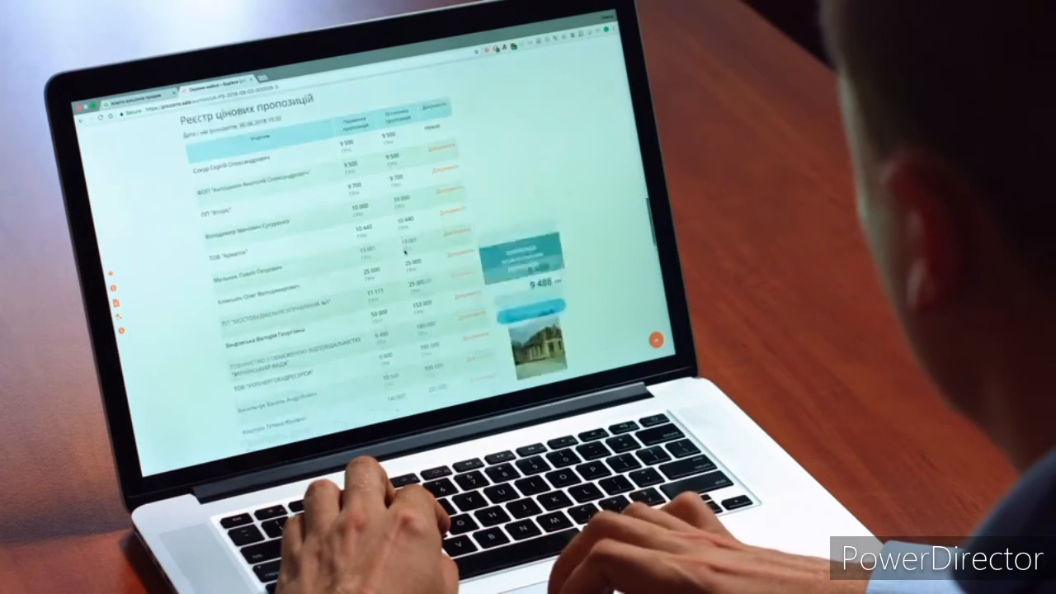
scroll("down", 3)
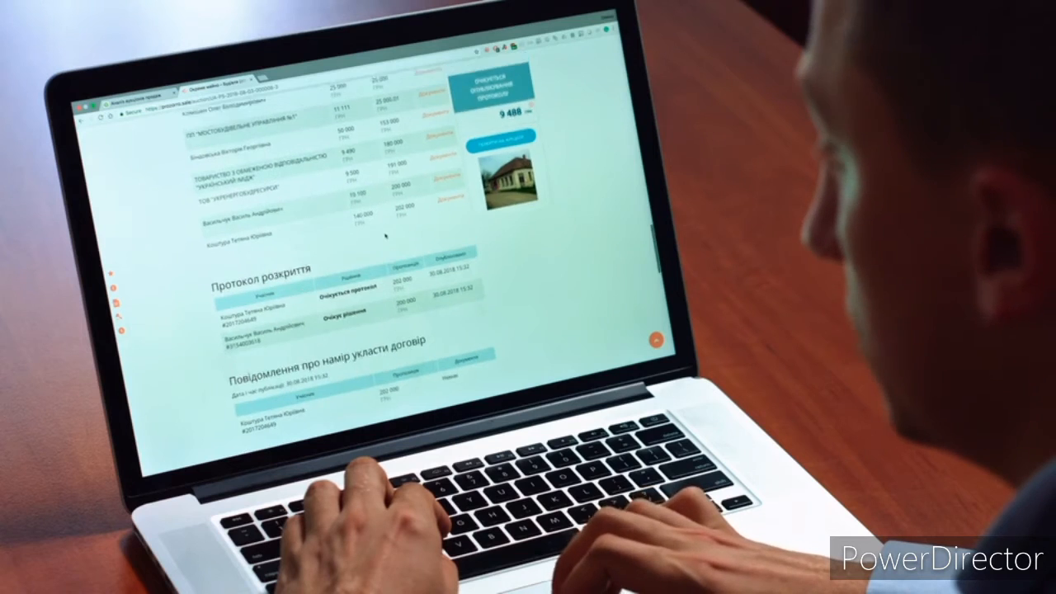
scroll("down", 3)
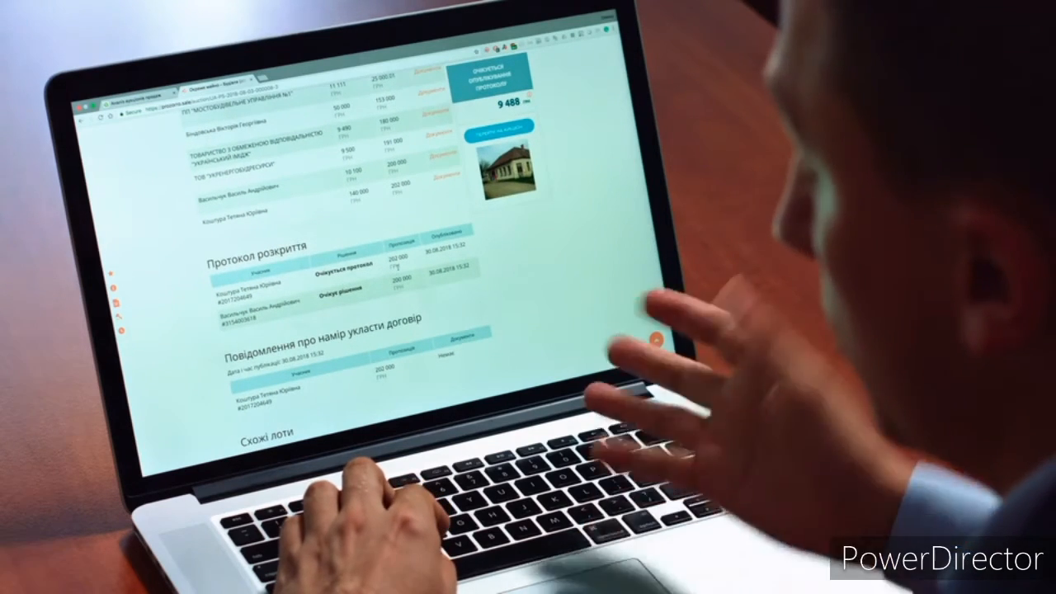